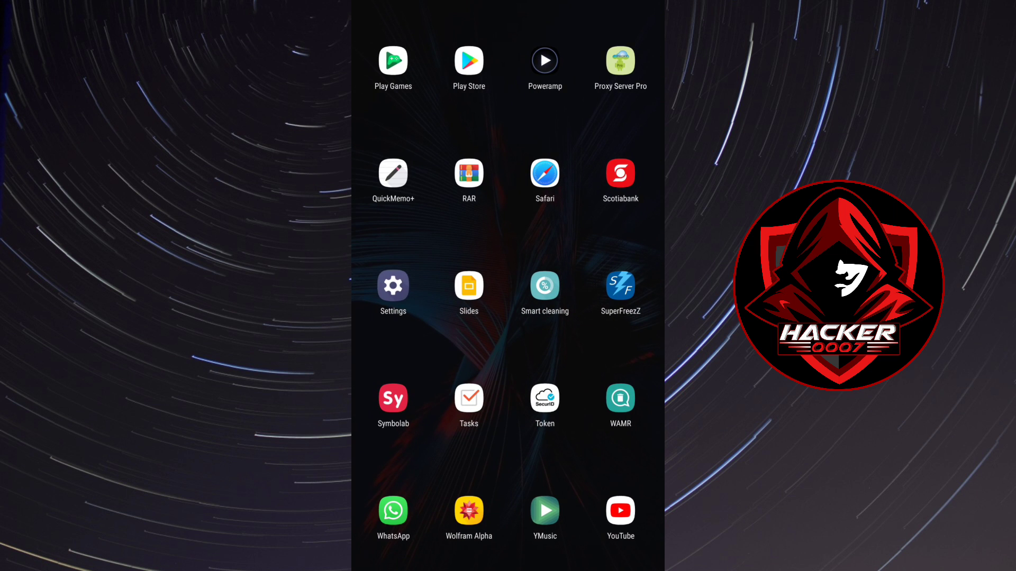
- Reach the App info list via Settings > General > Apps & notifications
{"action": "left_click", "coordinate": [393, 285]}
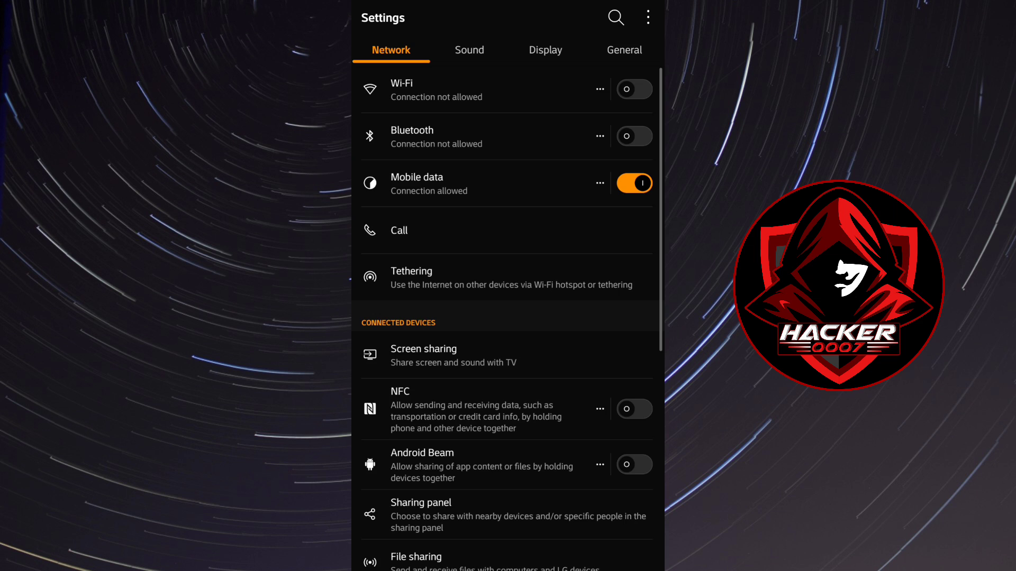
{"action": "left_click", "coordinate": [623, 50]}
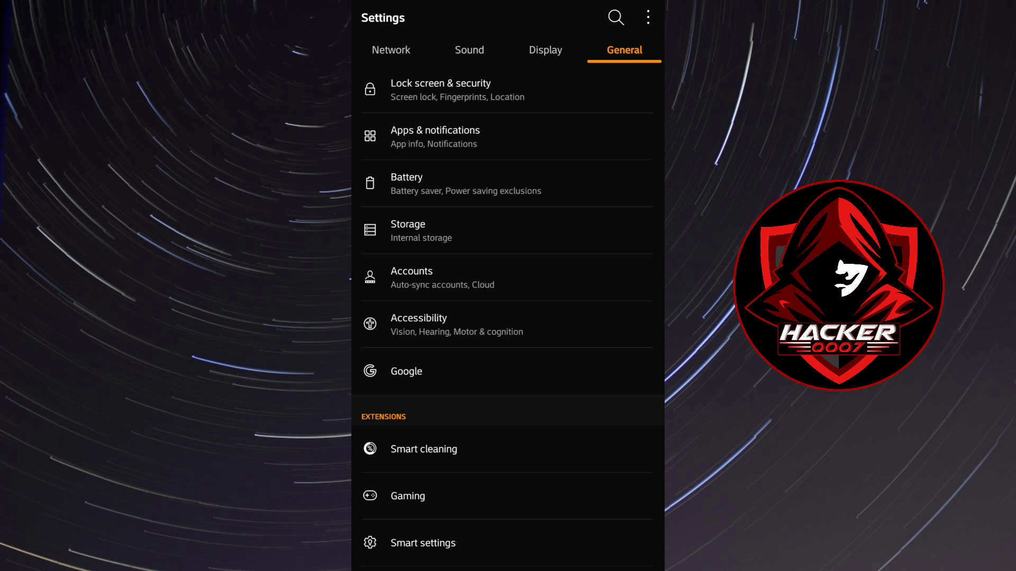
{"action": "left_click", "coordinate": [435, 136]}
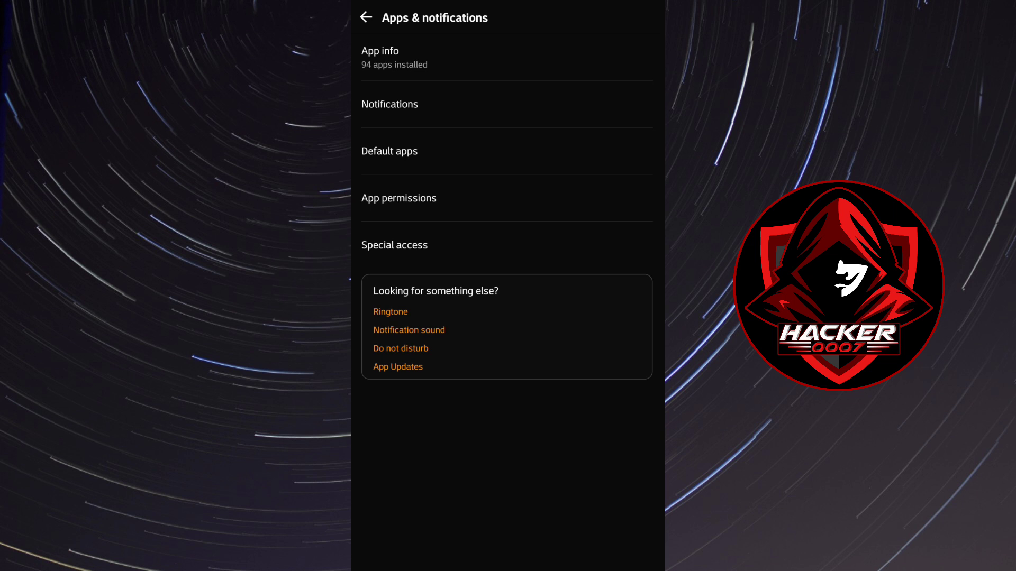
{"action": "left_click", "coordinate": [380, 57]}
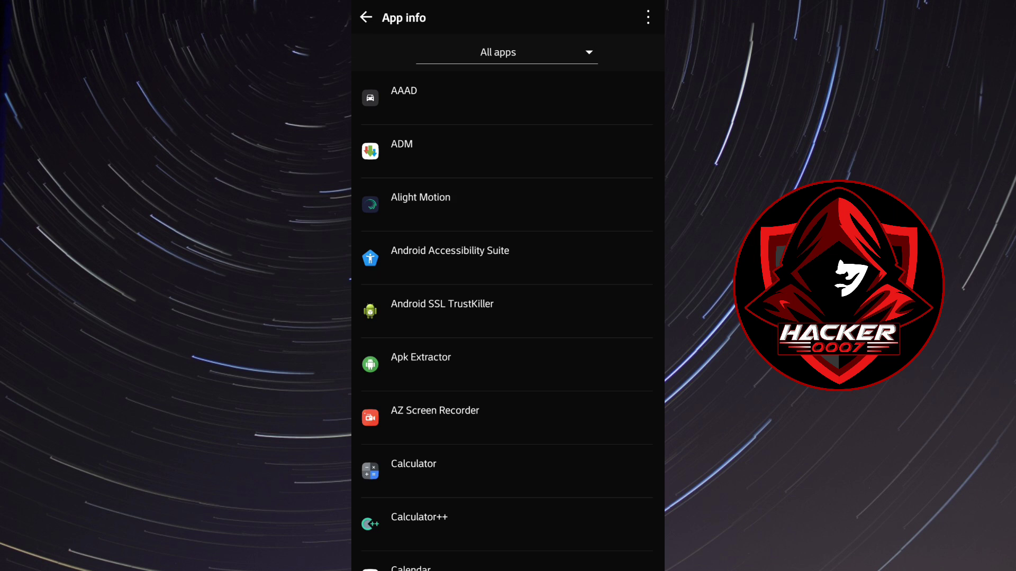
- Turn on Show system and scroll the app list down toward Package installer
{"action": "left_click", "coordinate": [646, 17]}
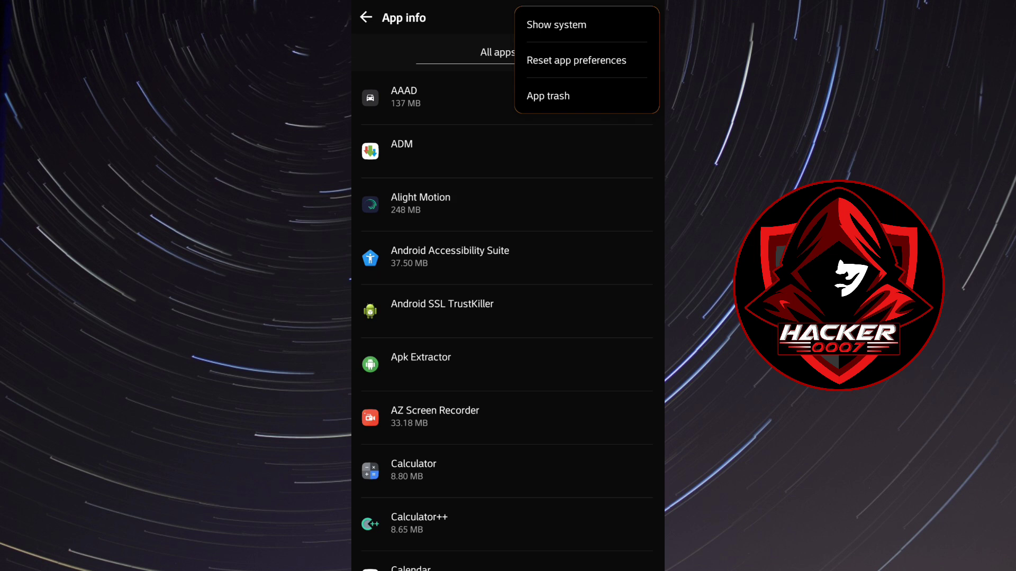
{"action": "left_click", "coordinate": [555, 24]}
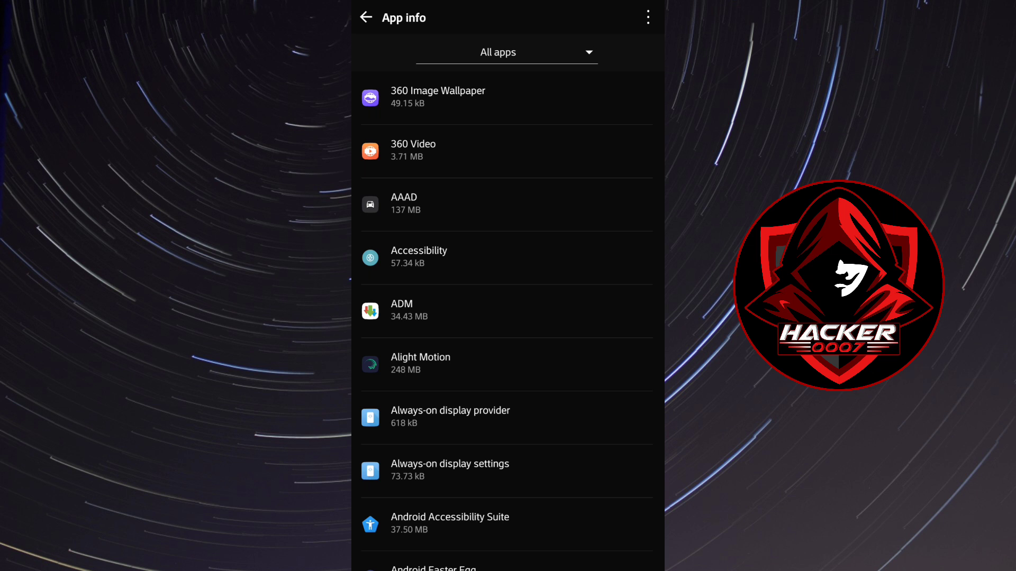
{"action": "scroll", "scroll_direction": "down", "scroll_amount": 3}
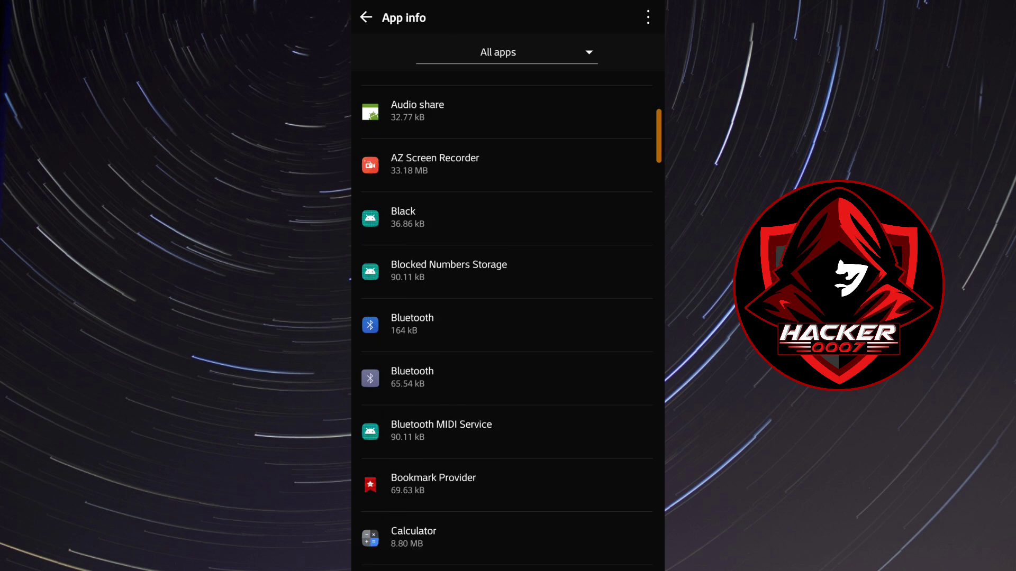
{"action": "scroll", "scroll_direction": "down", "scroll_amount": 3}
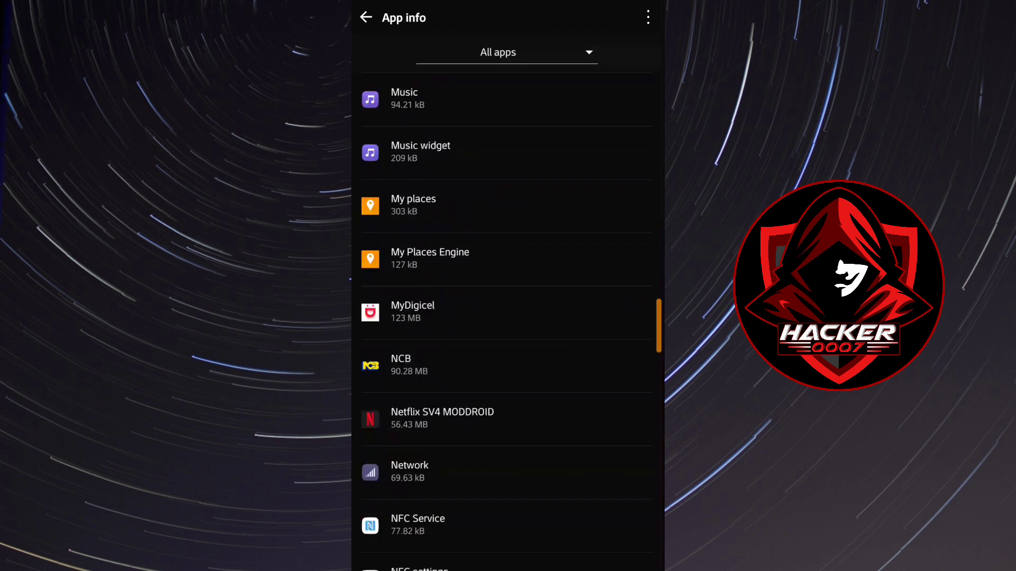
{"action": "scroll", "scroll_direction": "down", "scroll_amount": 3}
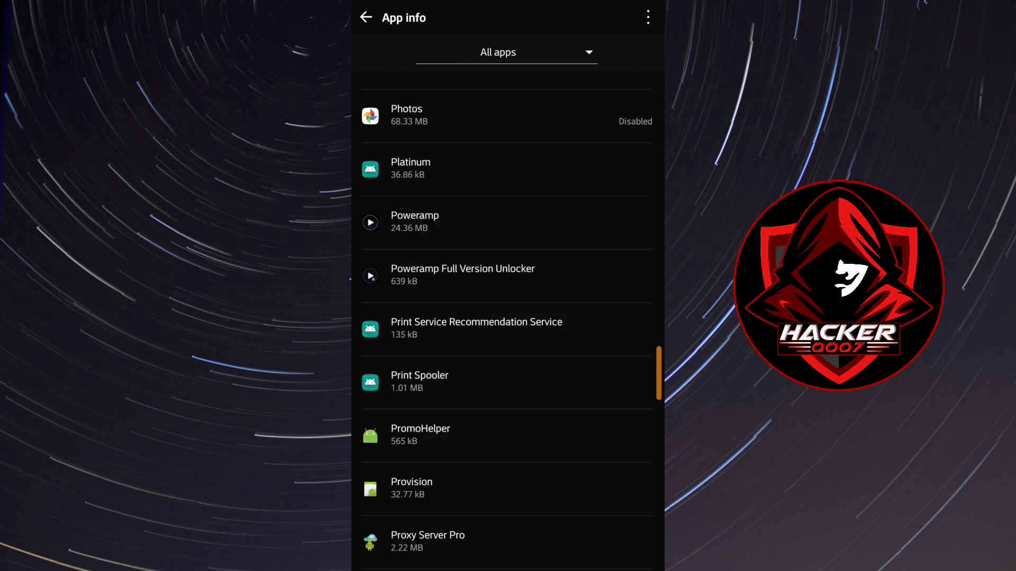
{"action": "scroll", "scroll_direction": "down", "scroll_amount": 3}
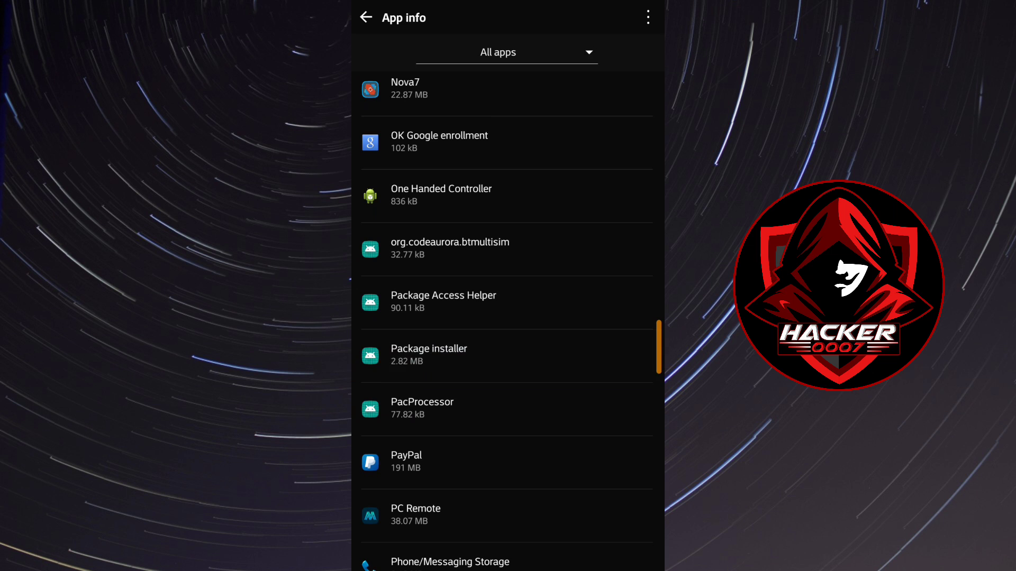
- Clear Package installer's data from its Storage page, with cache already 0 B
{"action": "left_click", "coordinate": [429, 355]}
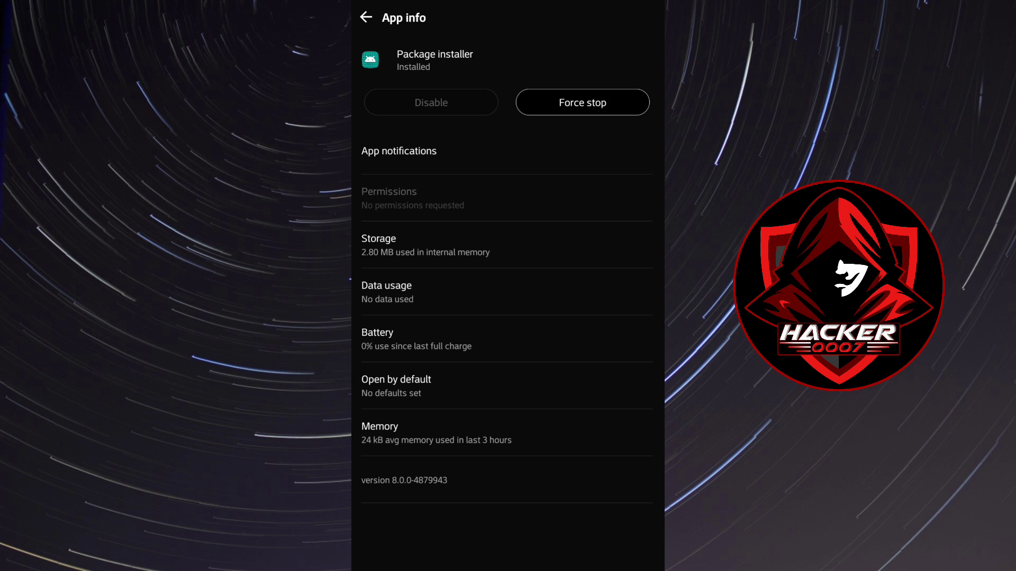
{"action": "left_click", "coordinate": [582, 101]}
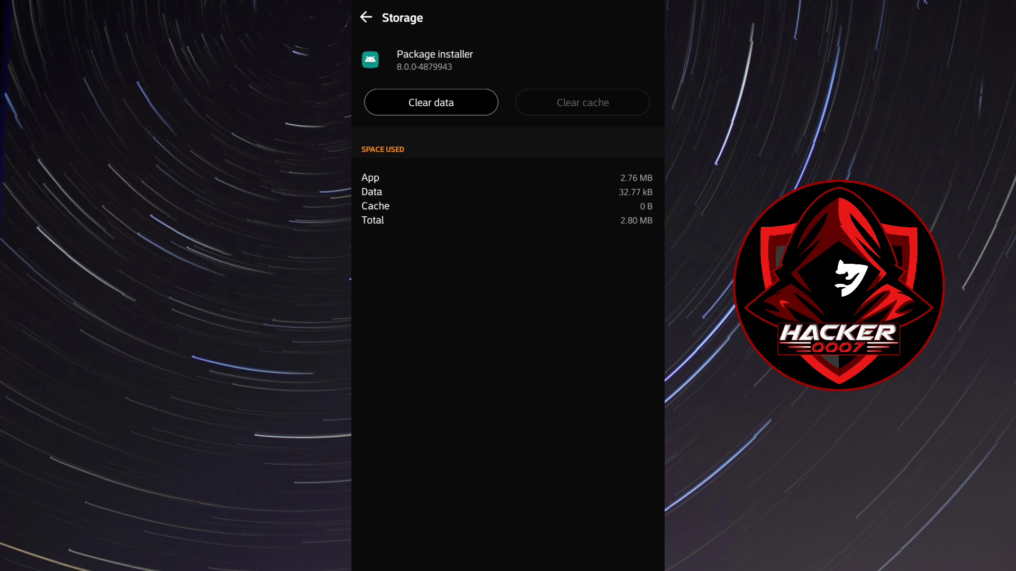
{"action": "left_click", "coordinate": [430, 101]}
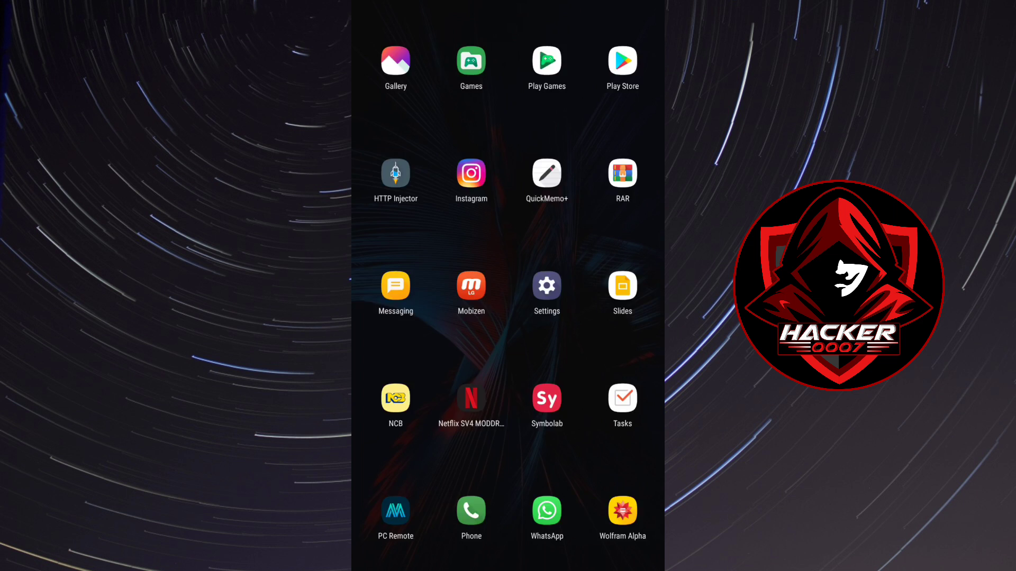
- Open Play Protect from the Play Store profile menu
{"action": "left_click", "coordinate": [622, 61]}
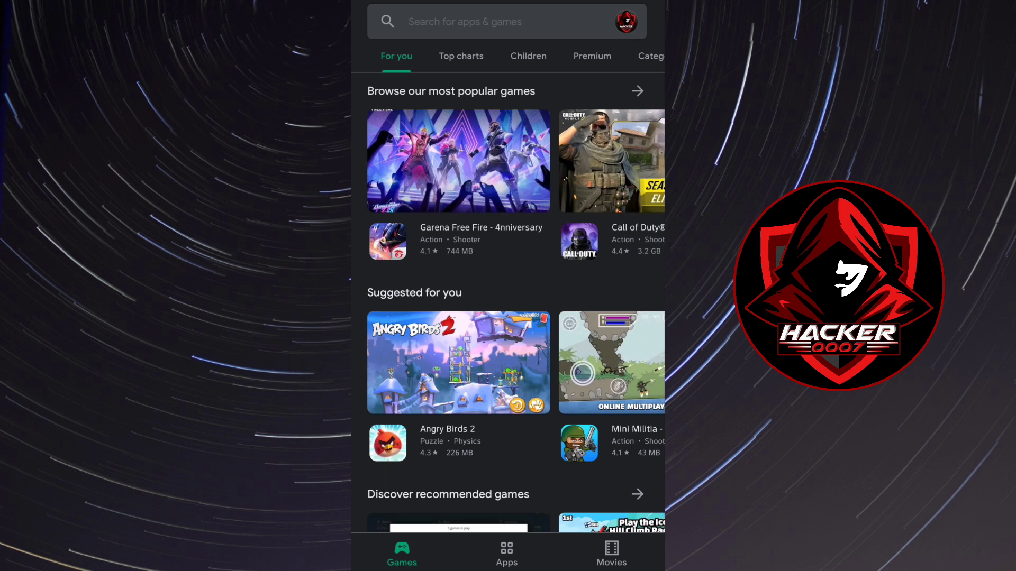
{"action": "left_click", "coordinate": [632, 21]}
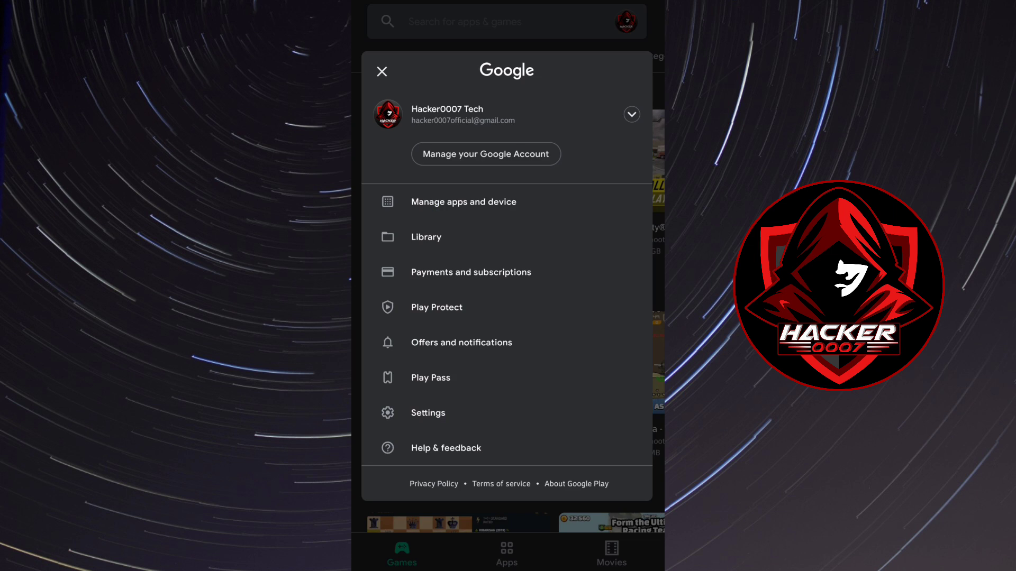
{"action": "left_click", "coordinate": [436, 306]}
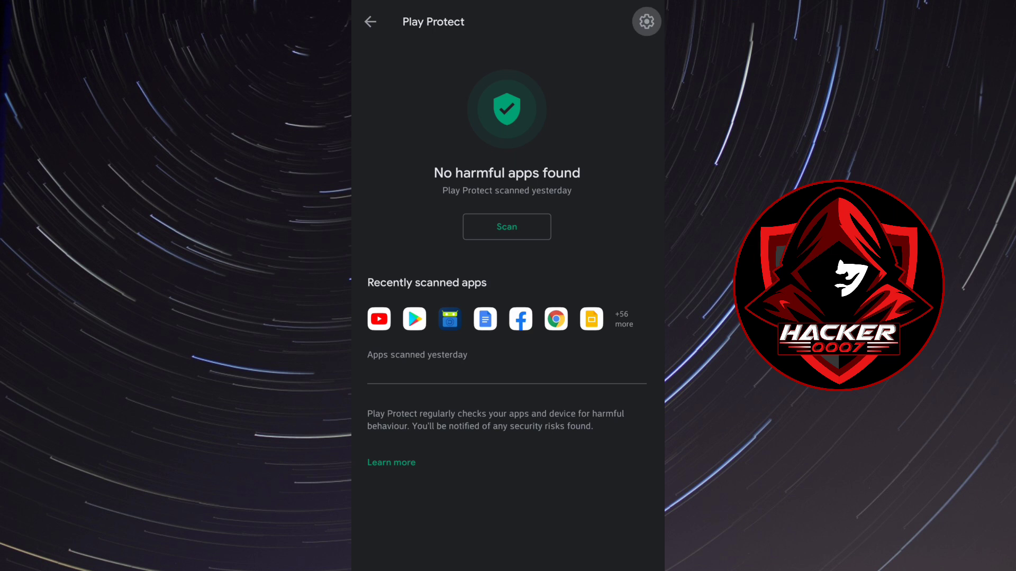
- Turn off Play Protect app scanning, then clear all recent apps
{"action": "left_click", "coordinate": [646, 21]}
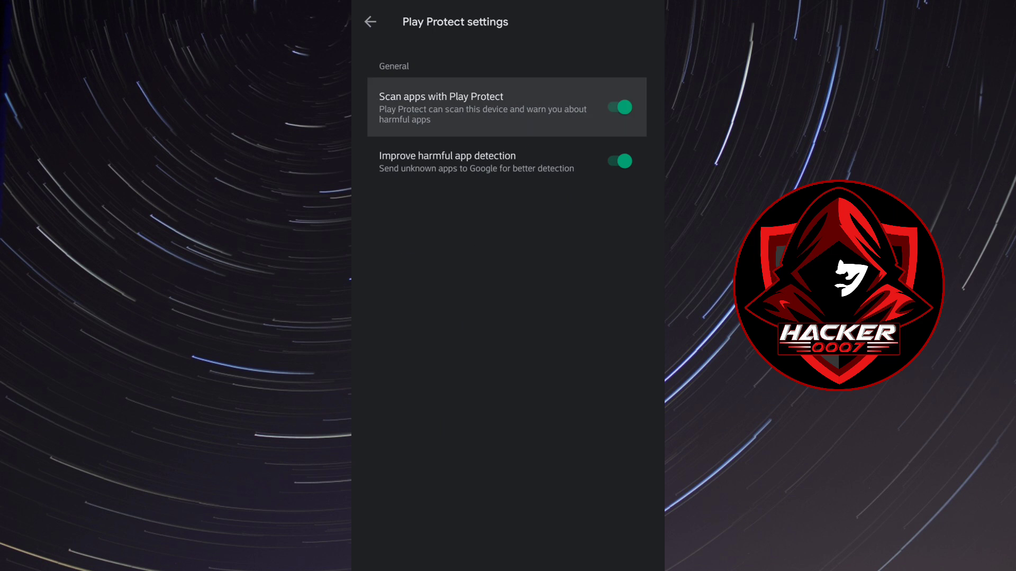
{"action": "left_click", "coordinate": [616, 107]}
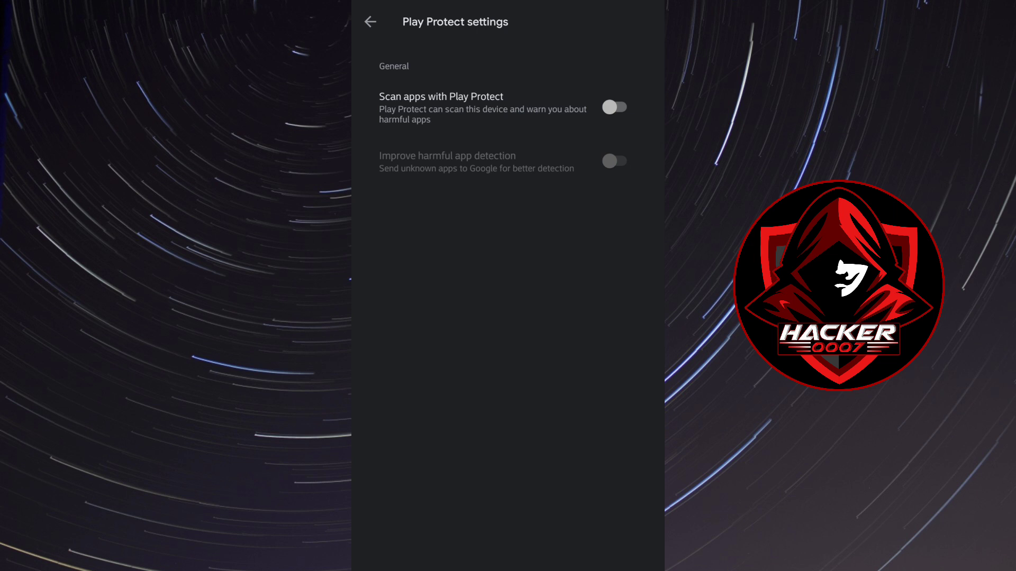
{"action": "left_click", "coordinate": [370, 21]}
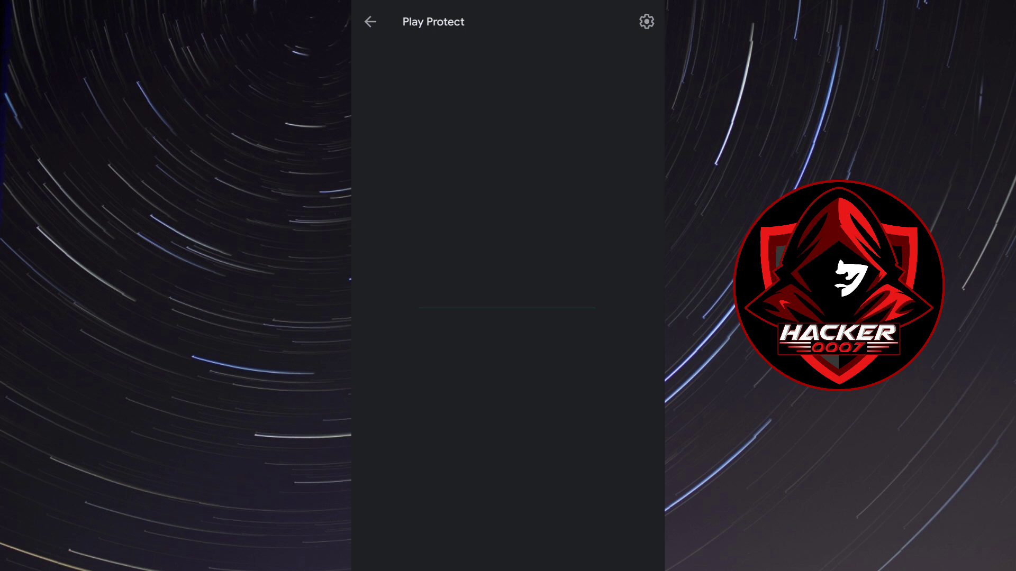
{"action": "left_click", "coordinate": [646, 22]}
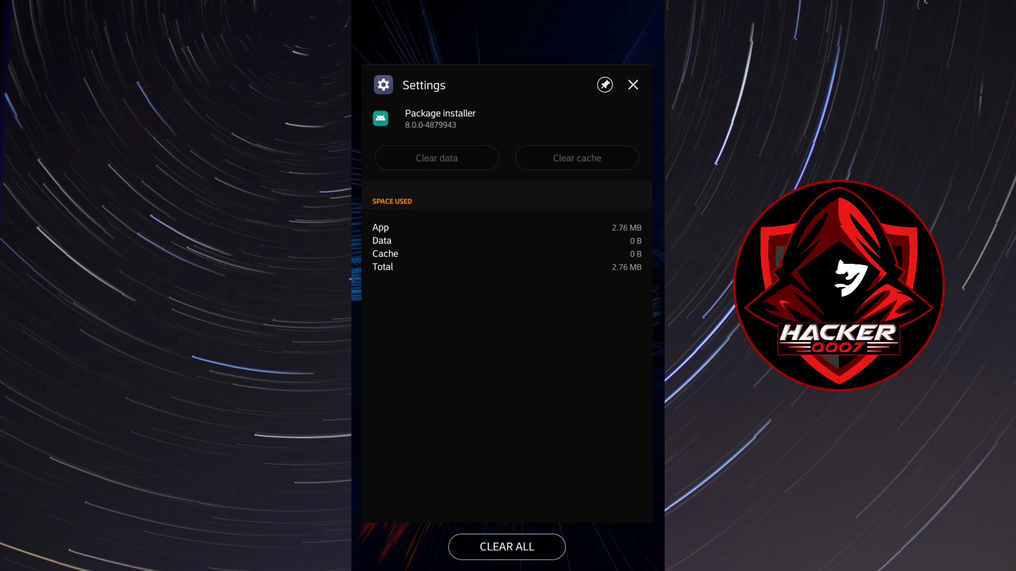
{"action": "left_click", "coordinate": [632, 84]}
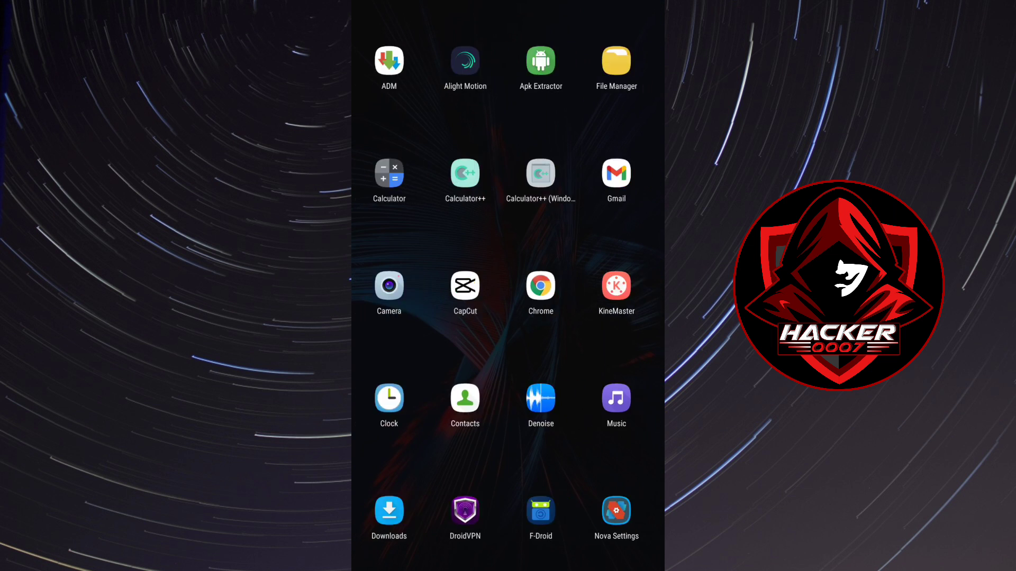
- Check the Android version under Settings > General > About phone > Software info
{"action": "left_click", "coordinate": [540, 285]}
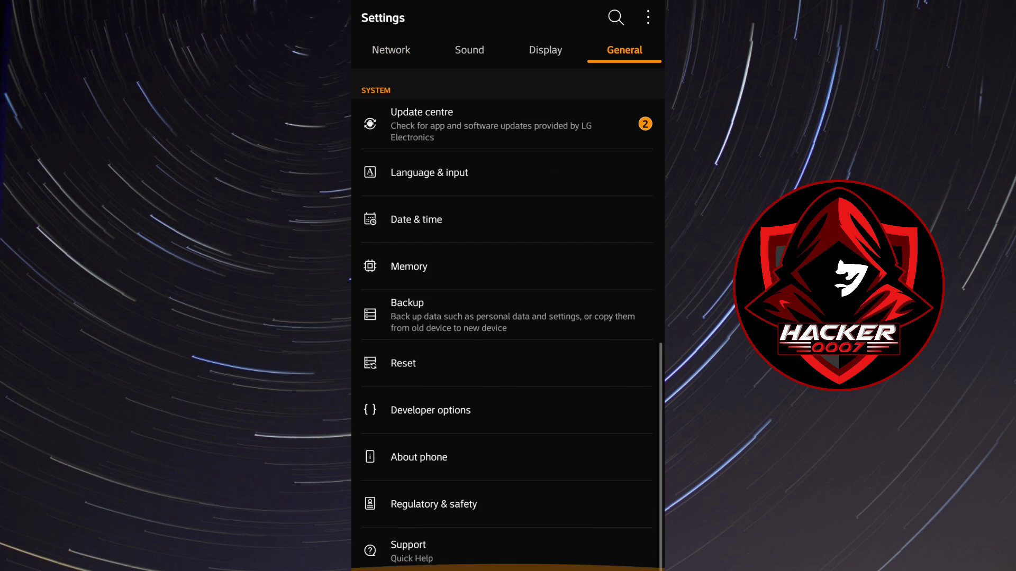
{"action": "left_click", "coordinate": [419, 456]}
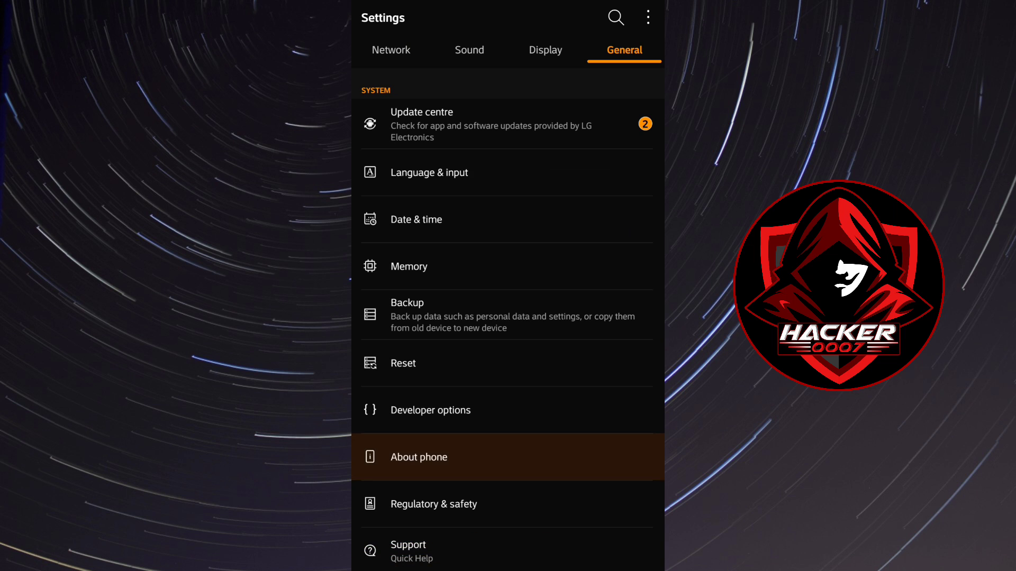
{"action": "left_click", "coordinate": [418, 456]}
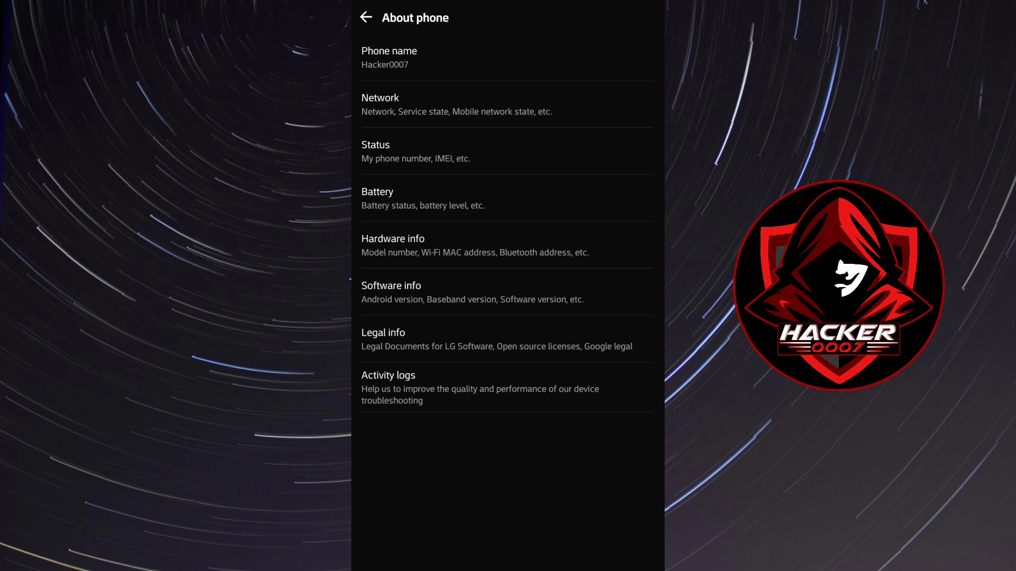
{"action": "left_click", "coordinate": [390, 292]}
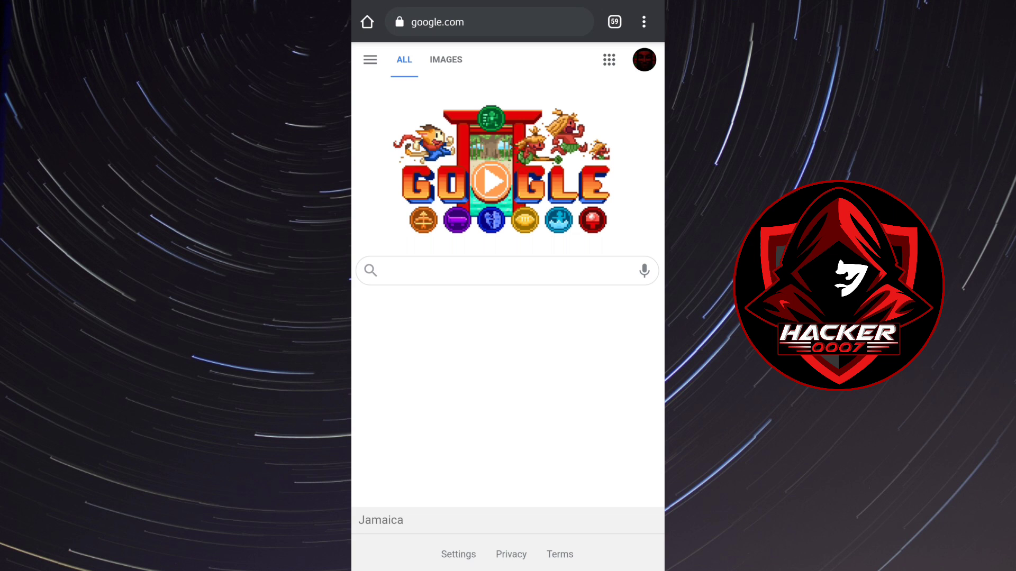
- Search Google for 'Minecraft pocket edition Android 8.0.0 latest'
{"action": "left_click", "coordinate": [508, 271]}
{"action": "type", "text": "Minecraft pocket edition"}
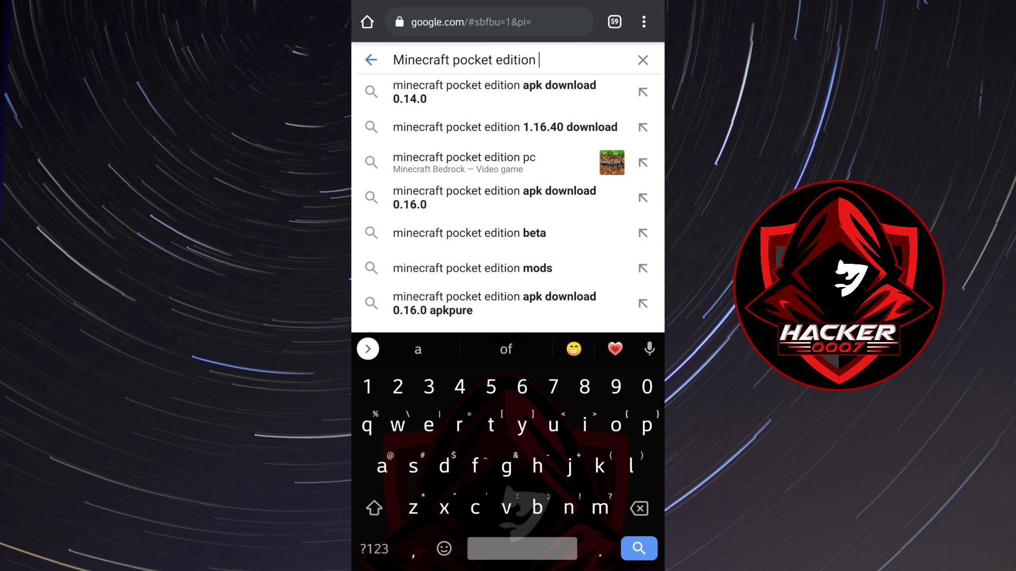
{"action": "type", "text": "and"}
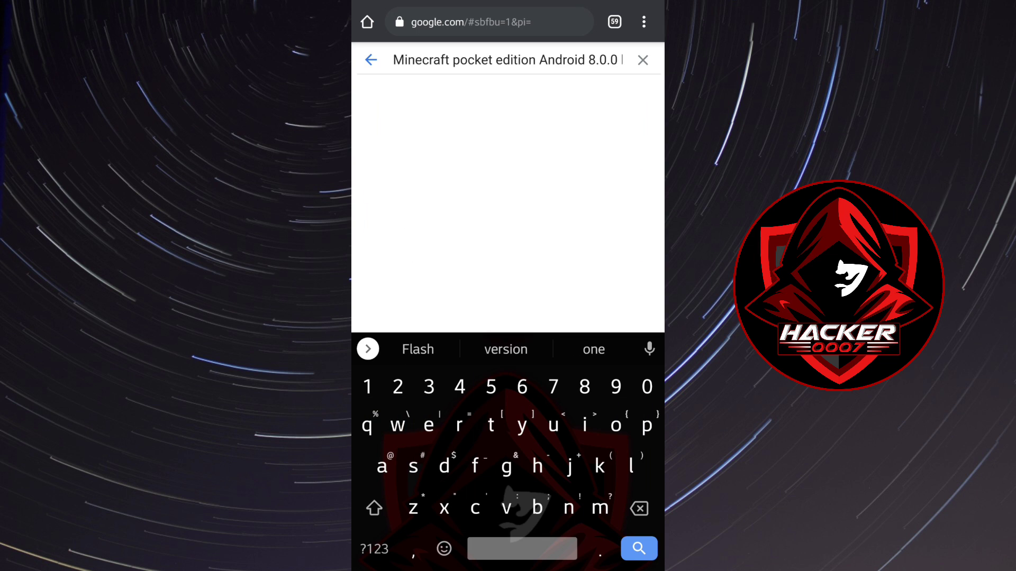
{"action": "type", "text": "latest"}
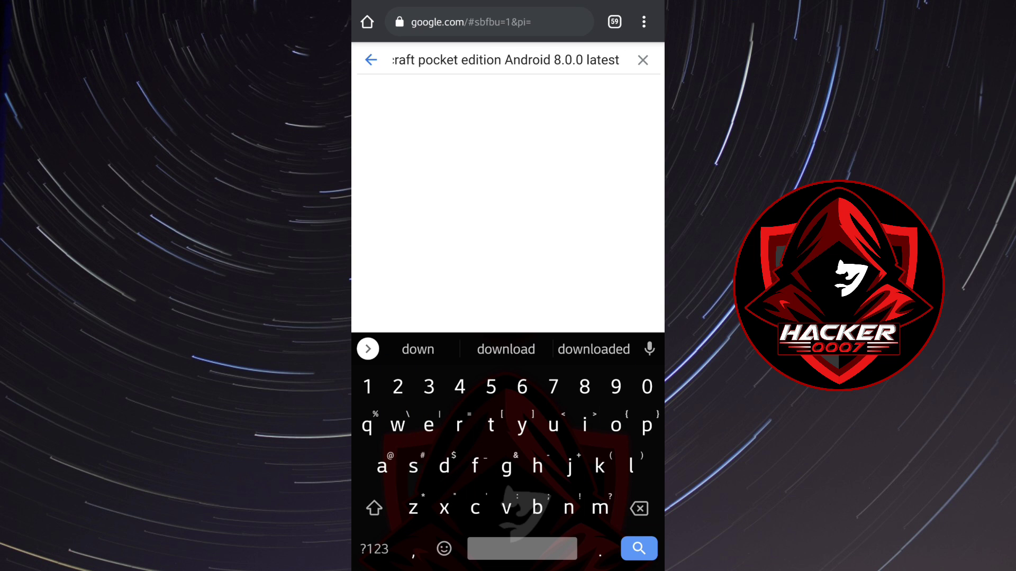
{"action": "left_click", "coordinate": [638, 548]}
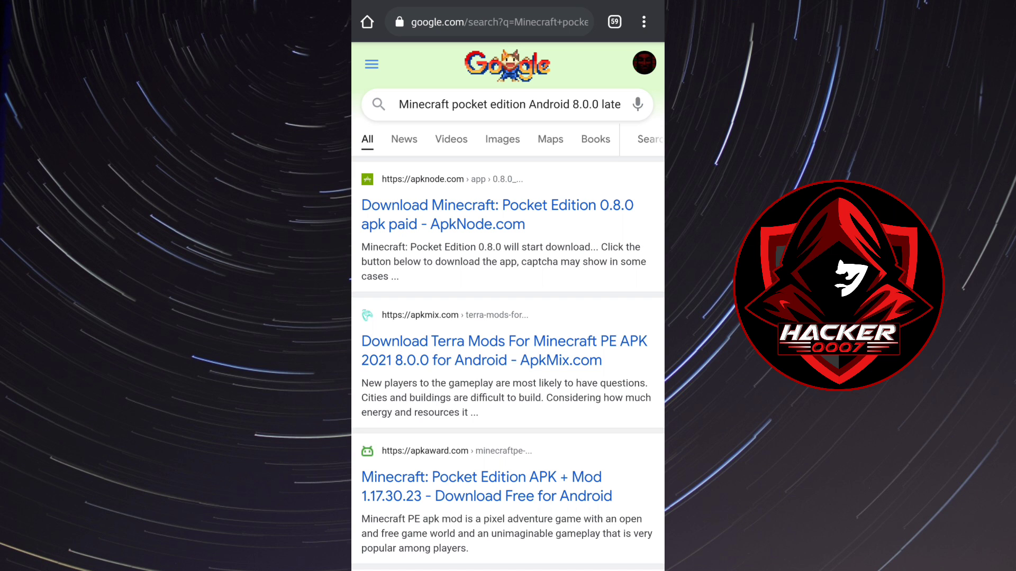
- Scroll through the Minecraft Pocket Edition APK download results
{"action": "scroll", "scroll_direction": "down", "scroll_amount": 3}
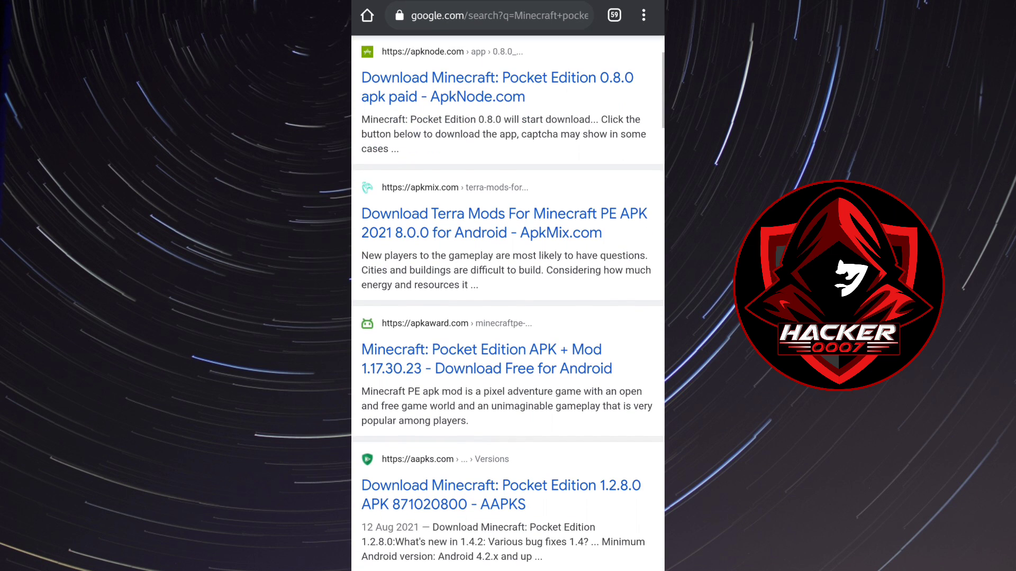
{"action": "scroll", "scroll_direction": "down", "scroll_amount": 3}
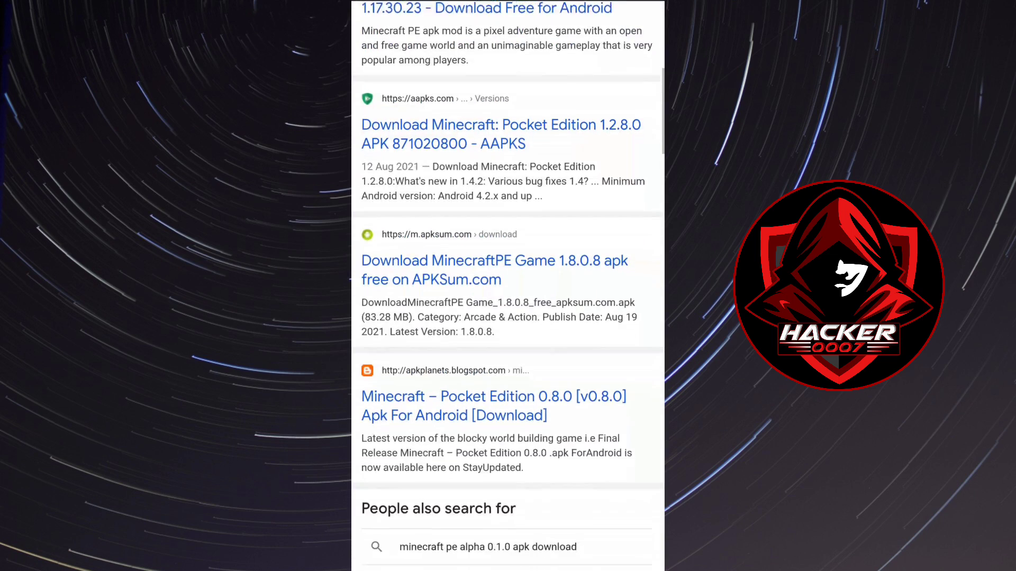
{"action": "scroll", "scroll_direction": "down", "scroll_amount": 3}
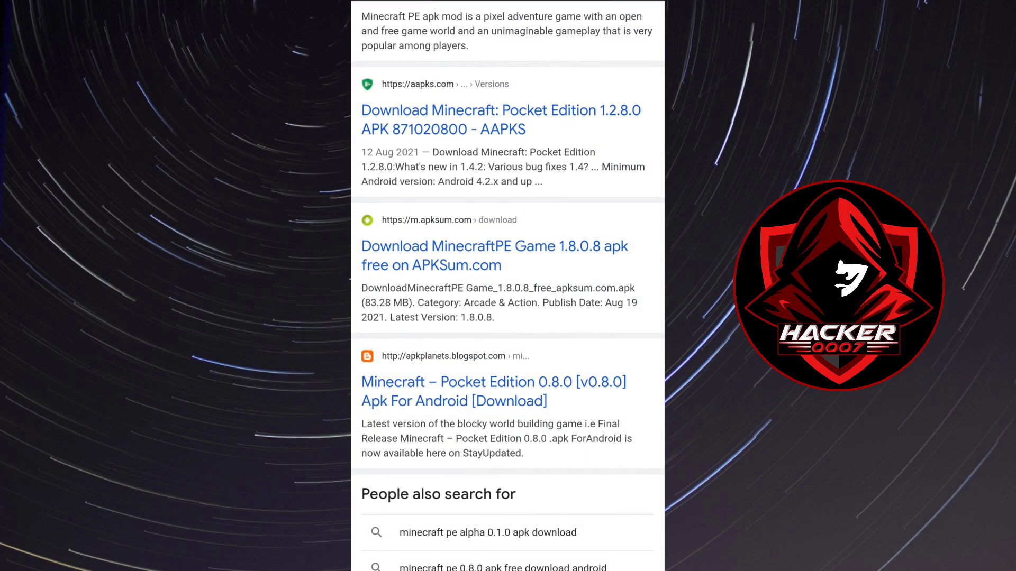
{"action": "scroll", "scroll_direction": "down", "scroll_amount": 3}
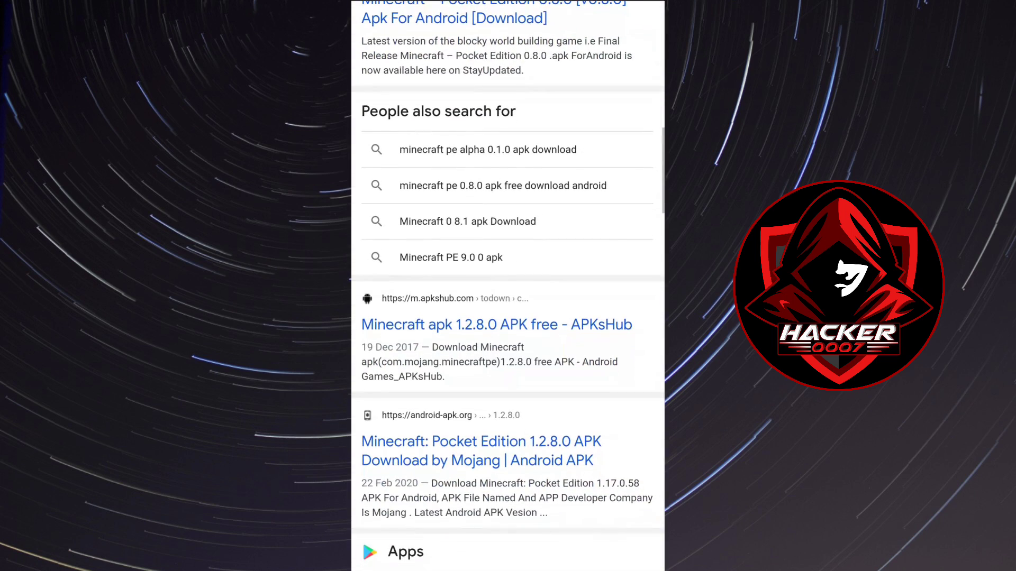
{"action": "scroll", "scroll_direction": "down", "scroll_amount": 3}
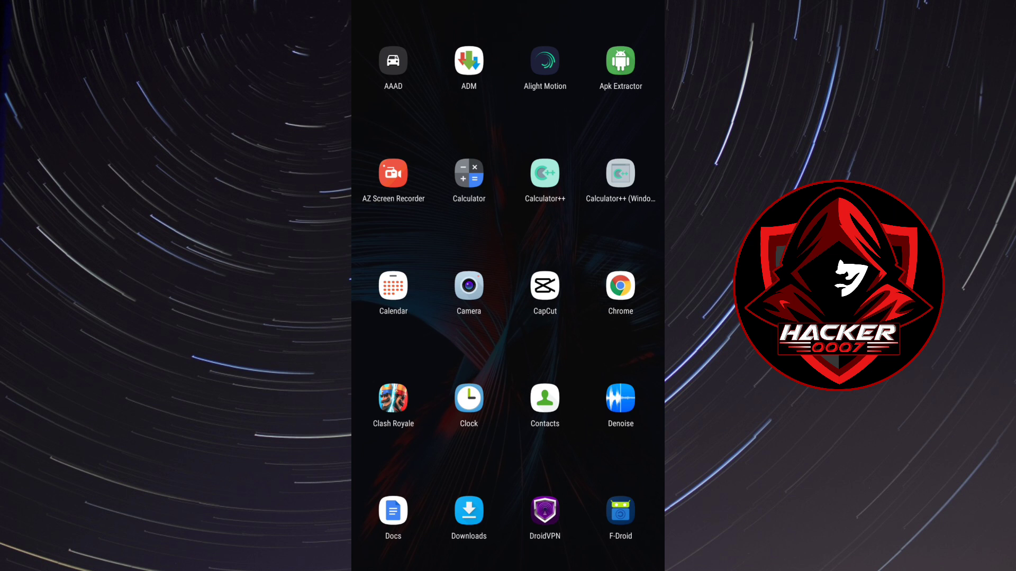
{"action": "scroll", "scroll_direction": "down", "scroll_amount": 3}
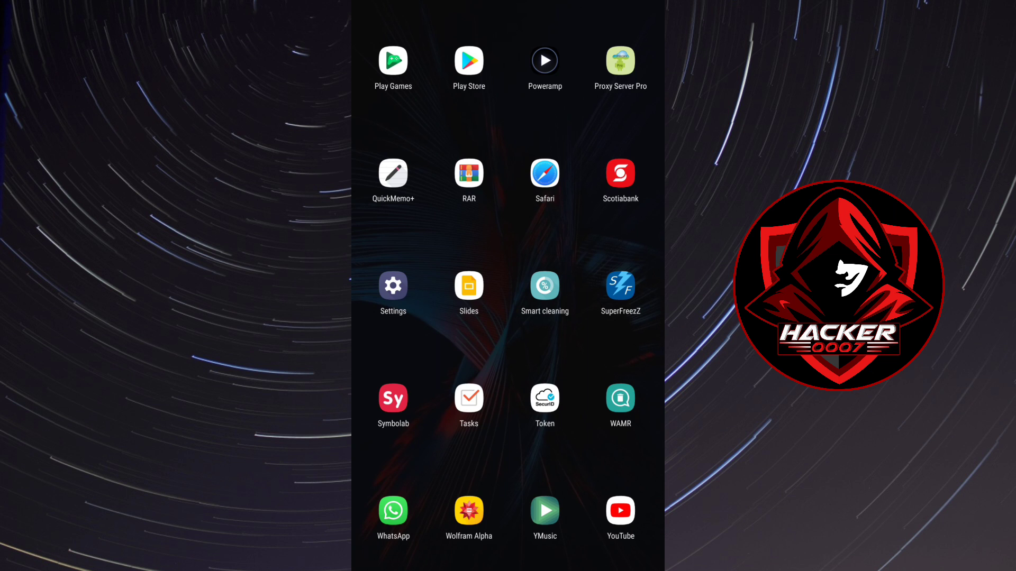
{"action": "scroll", "scroll_direction": "down", "scroll_amount": 3}
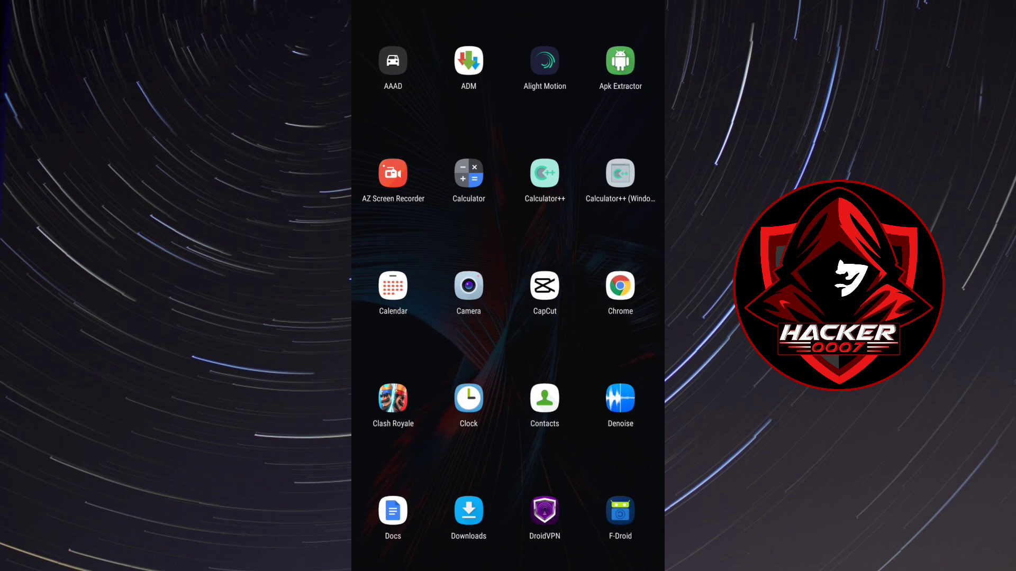